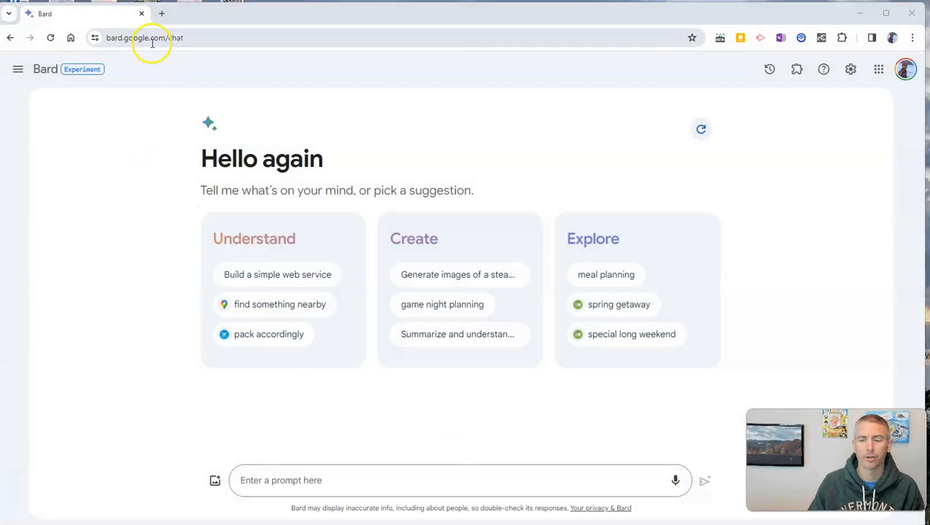
mouse_move(905, 69)
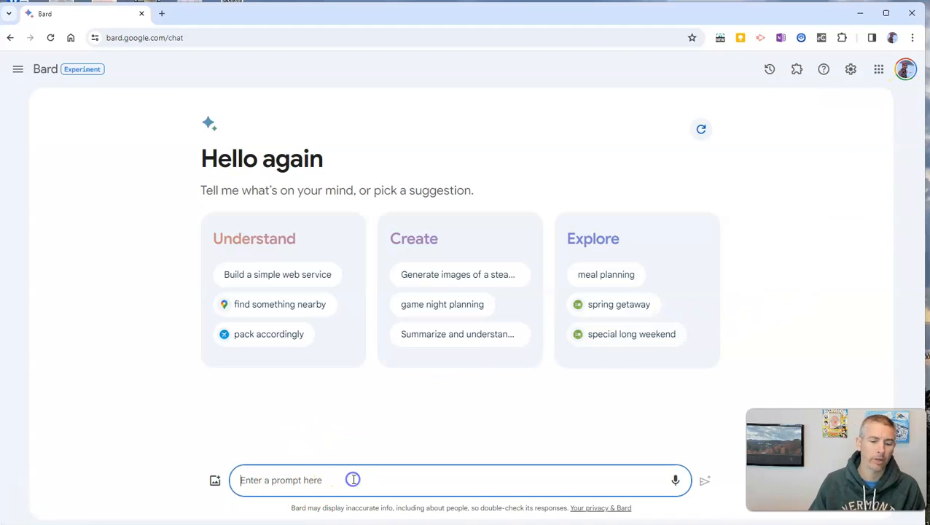
Step: Ask Google Bard to 'Create a MadLibs story that has blanks for adjectives'
text(Creae)
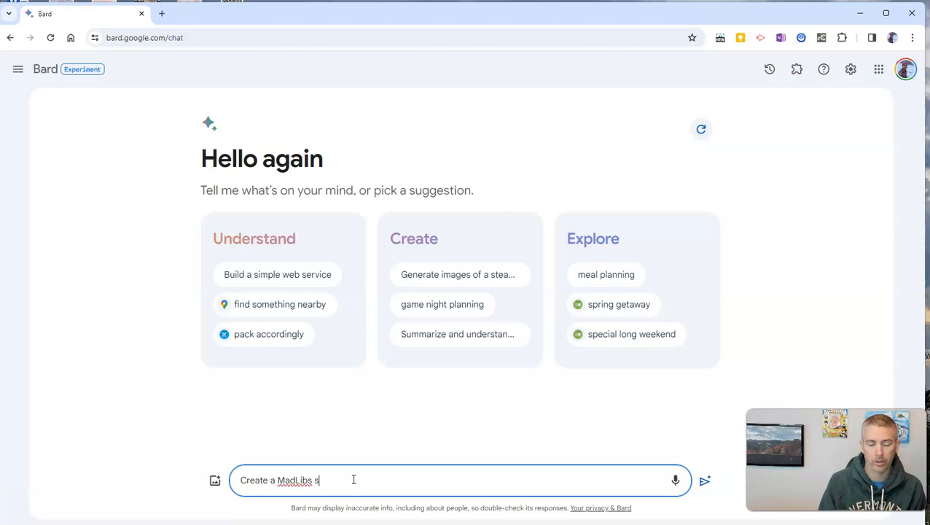
text(tory that)
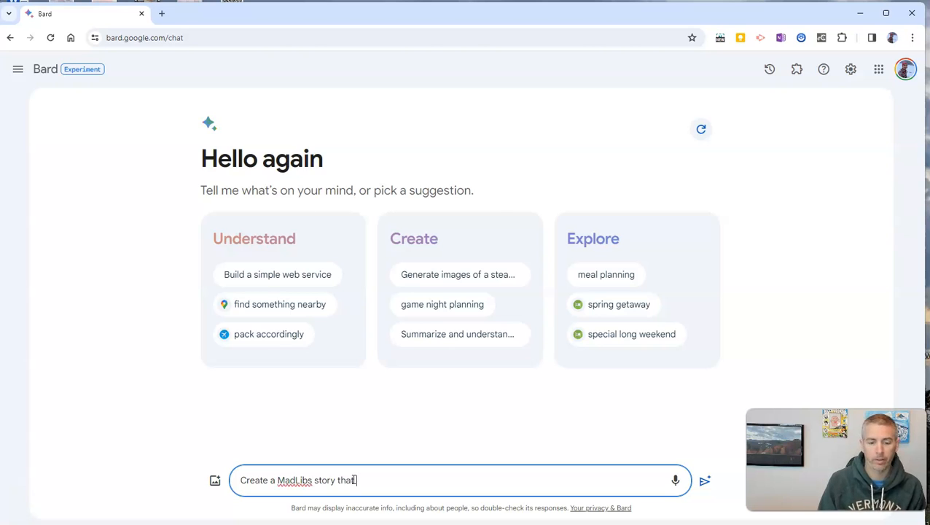
text(has blanks)
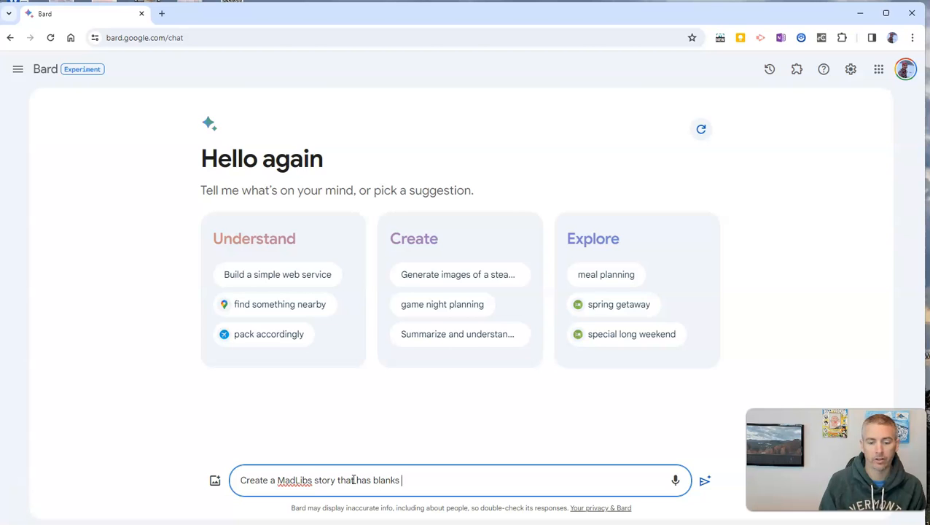
text(for adject)
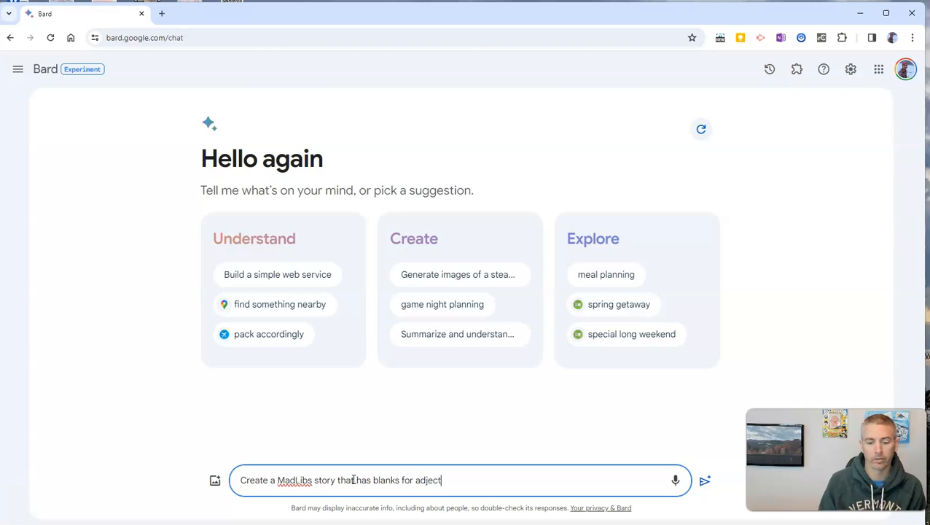
click(704, 481)
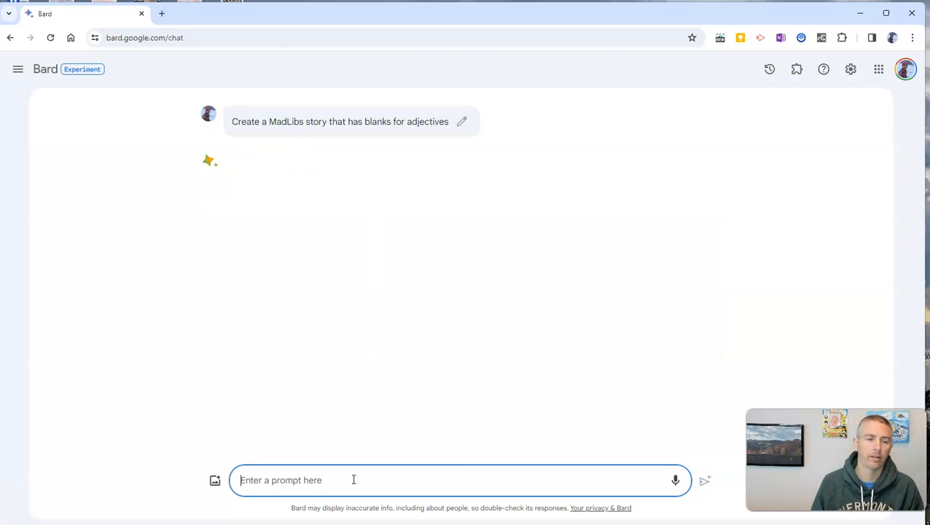
Step: Compare Bard's three story drafts, settling back on Draft 1, the autumn exploration story
click(704, 480)
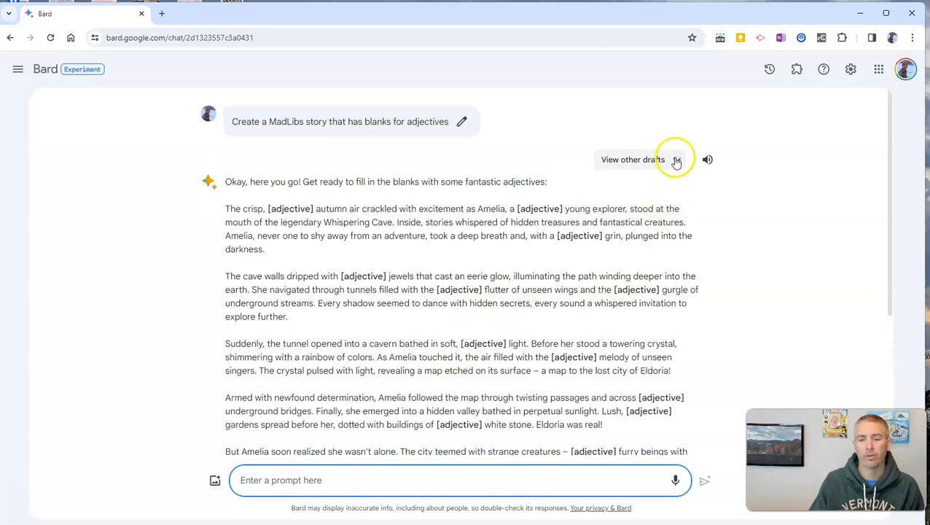
click(651, 160)
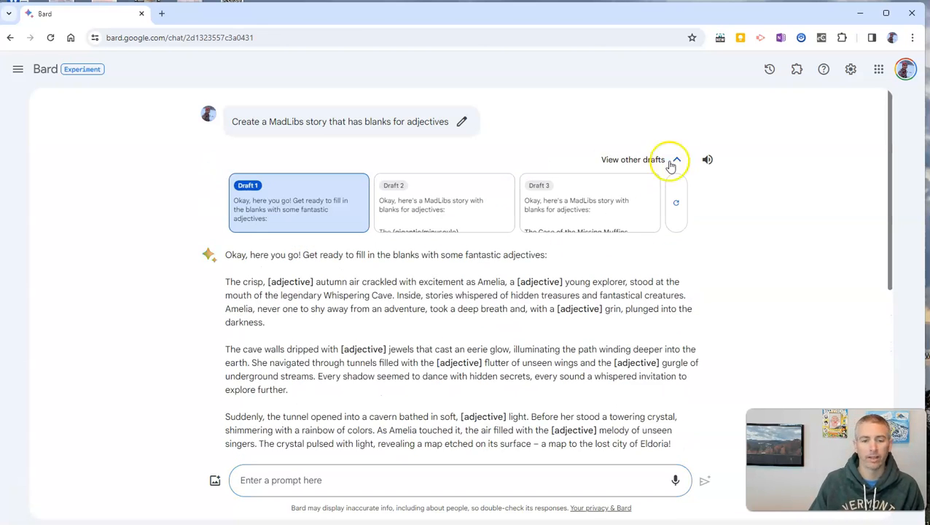
click(444, 202)
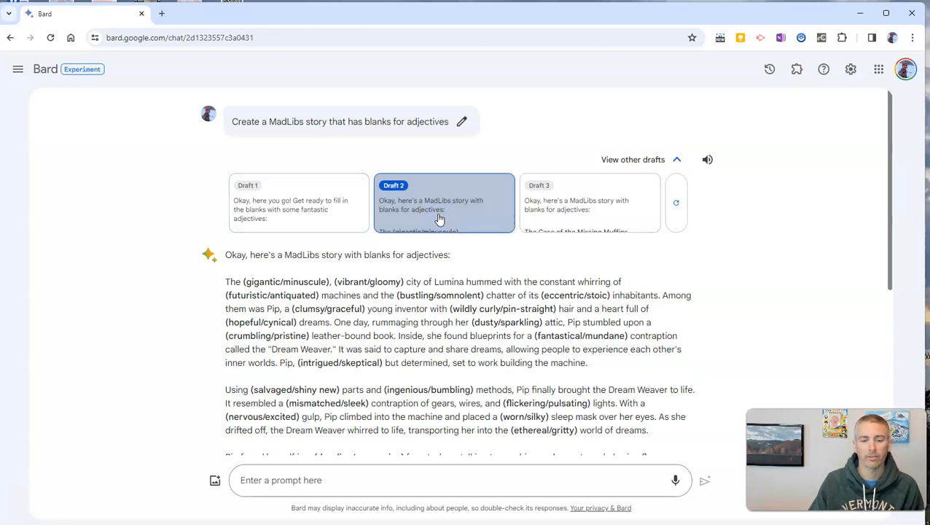
click(590, 203)
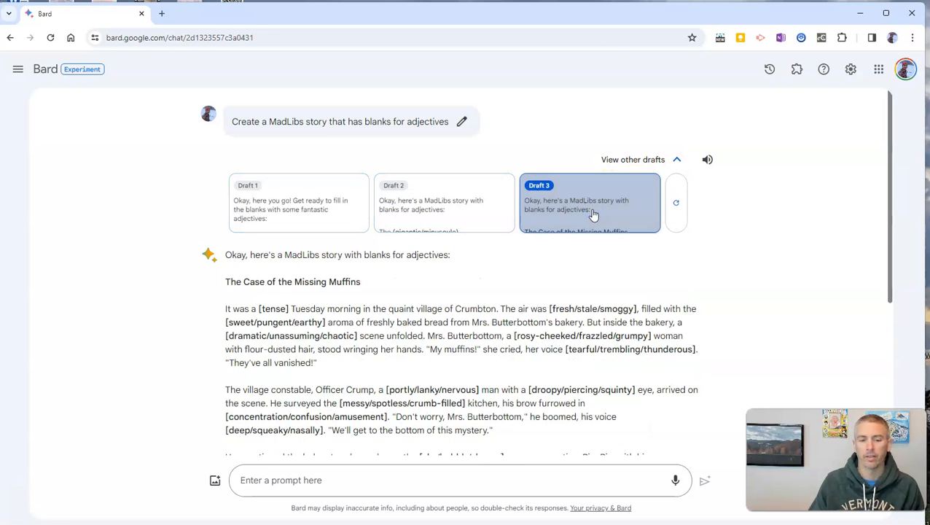
click(298, 203)
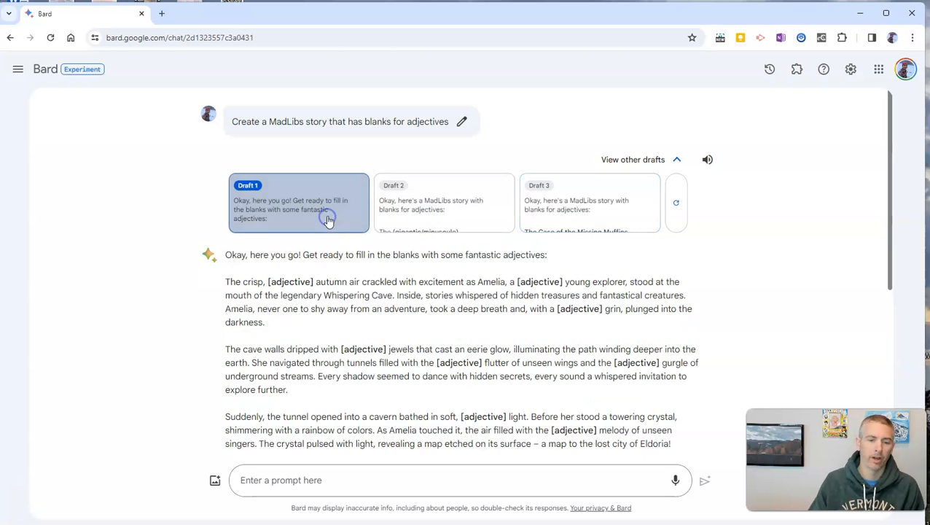
Step: Export Draft 1 of the adjective MadLibs story to a new Google Doc
scroll(down, 3)
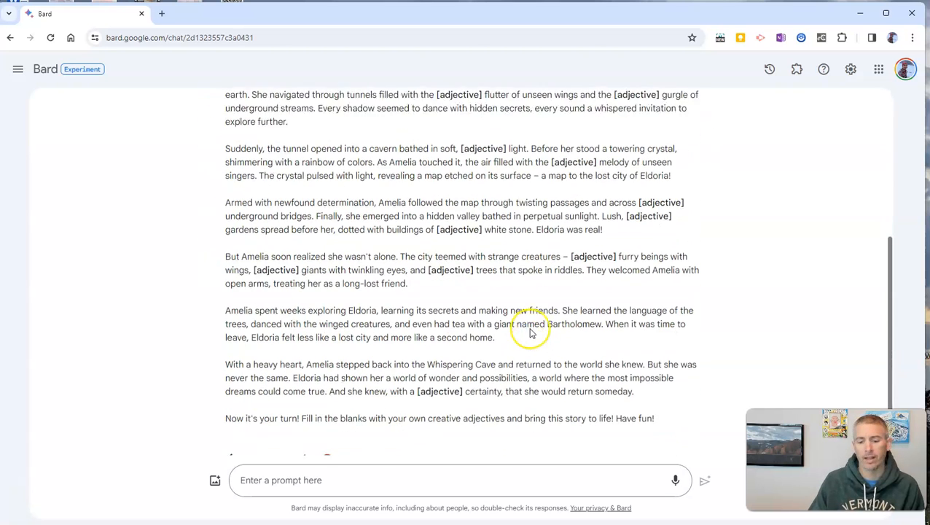
scroll(down, 3)
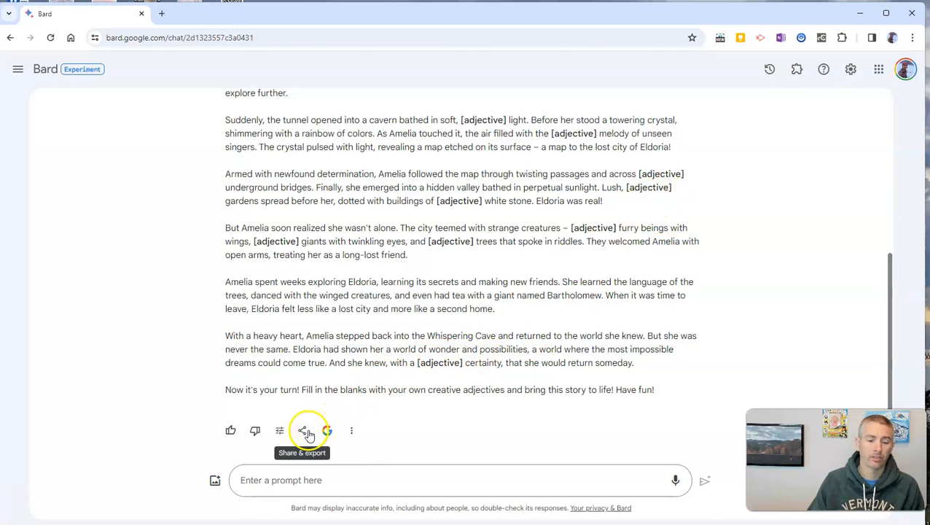
click(302, 430)
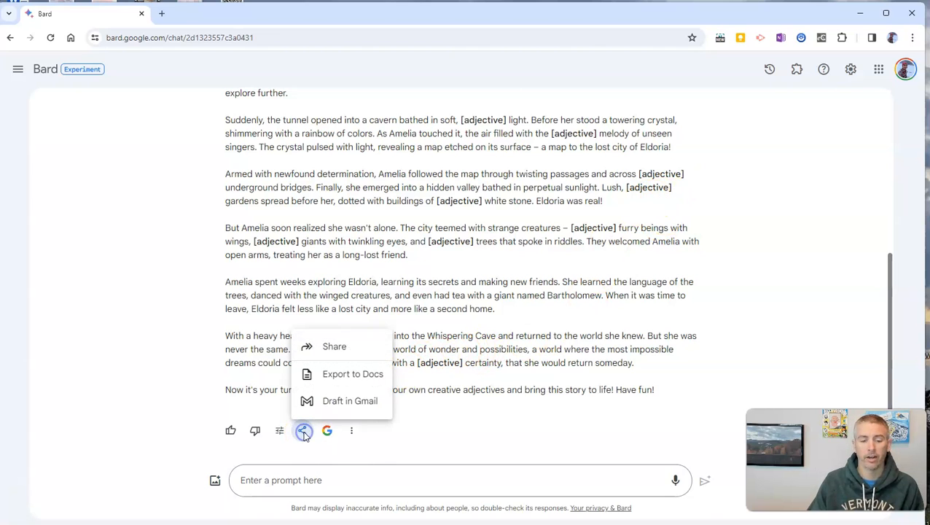
mouse_move(355, 374)
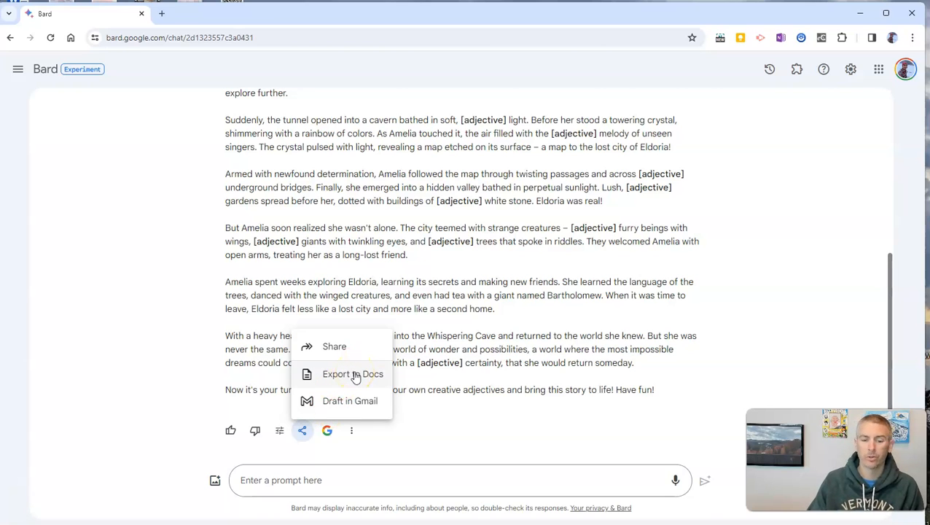
click(353, 374)
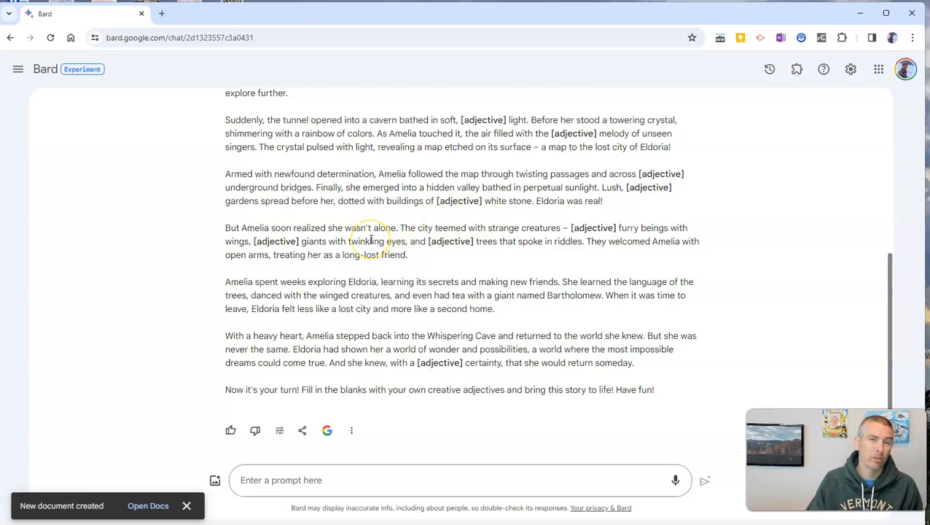
mouse_move(468, 220)
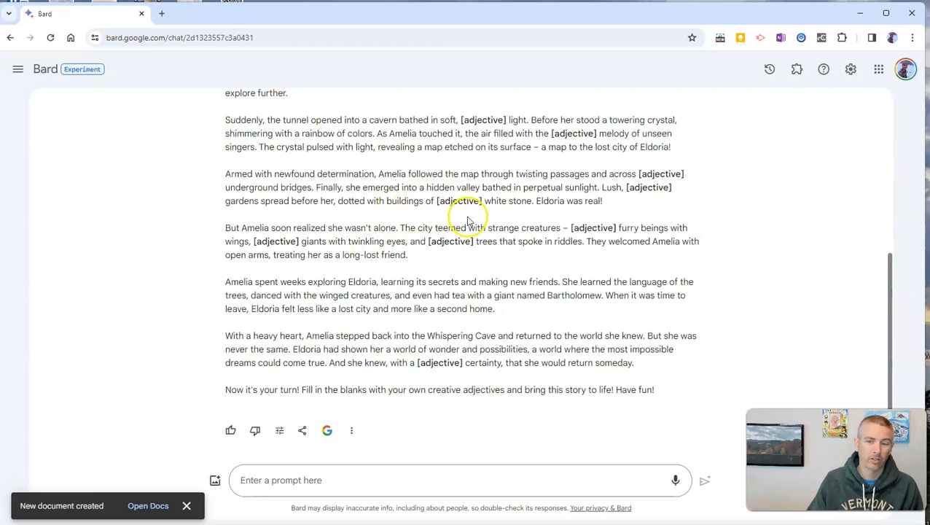
mouse_move(464, 221)
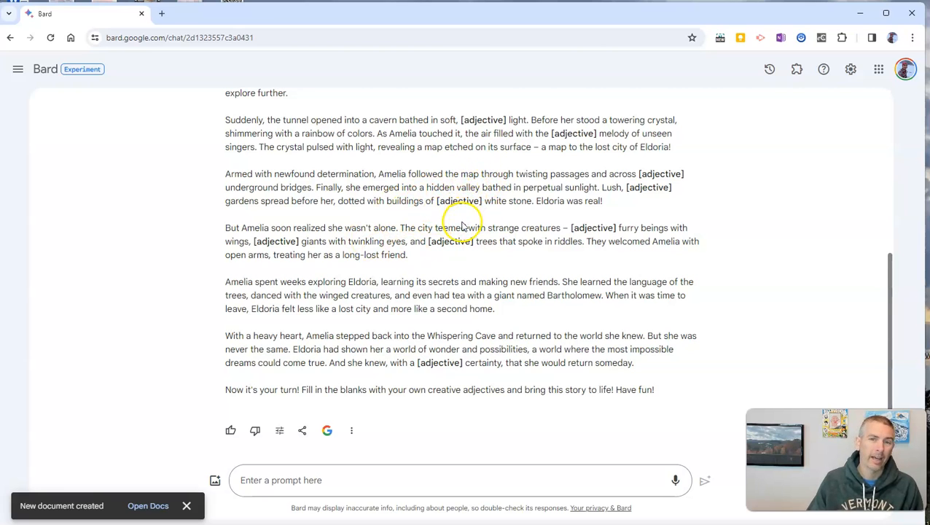
mouse_move(232, 124)
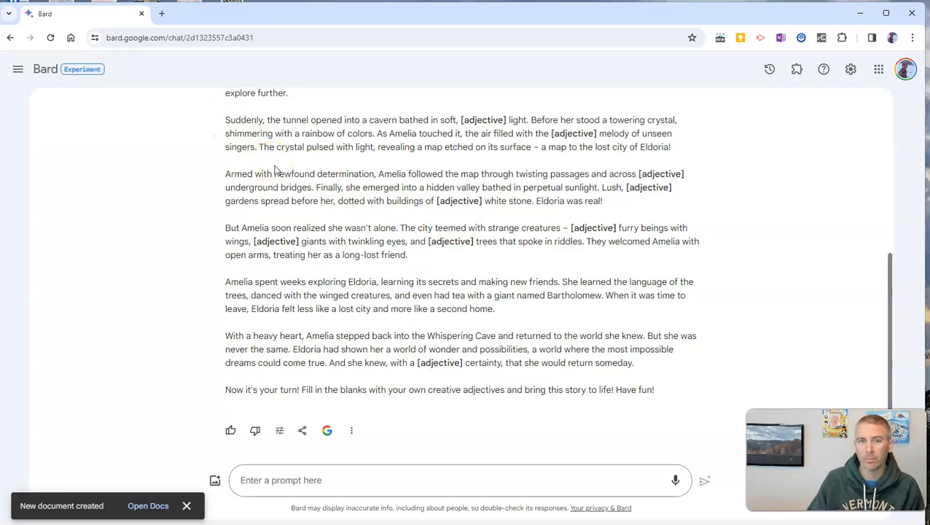
mouse_move(323, 212)
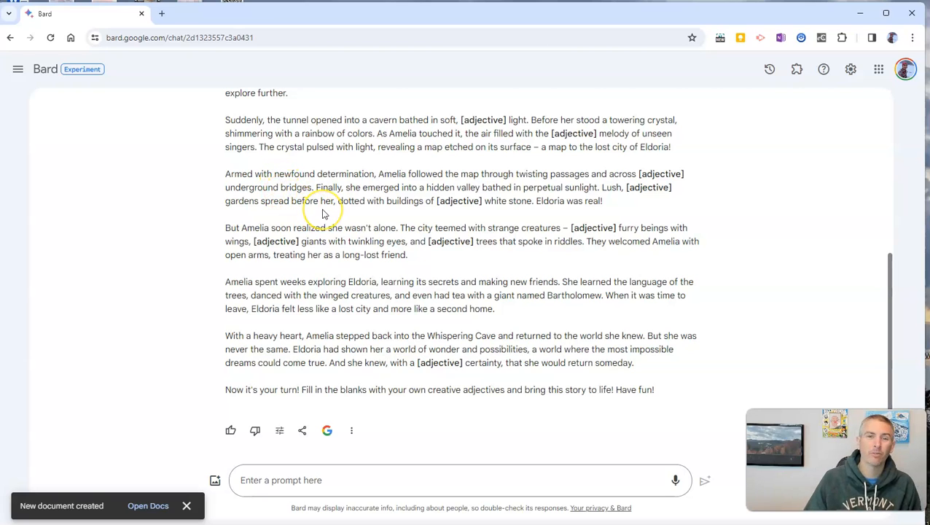
mouse_move(324, 214)
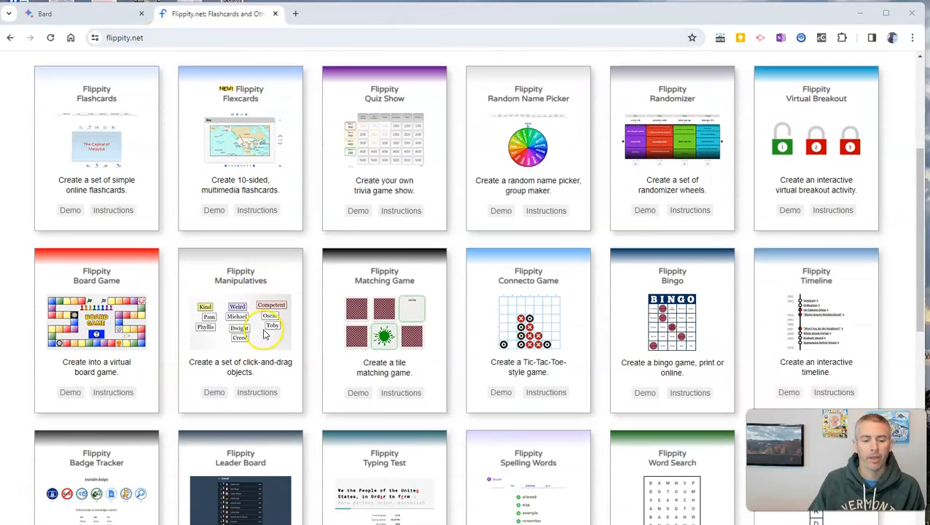
Step: Preview the Flippity MadLibs demo story The Trip, then close the demo tab
scroll(down, 3)
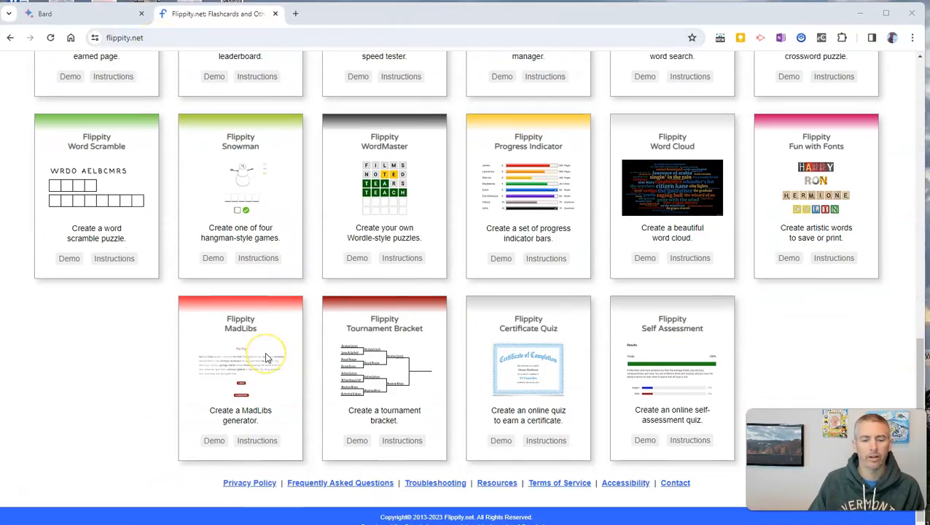
scroll(down, 3)
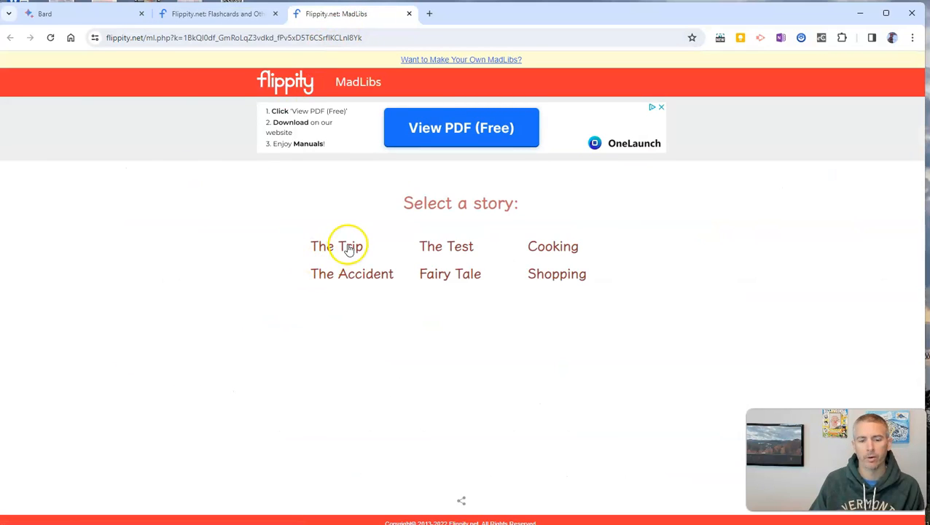
click(336, 246)
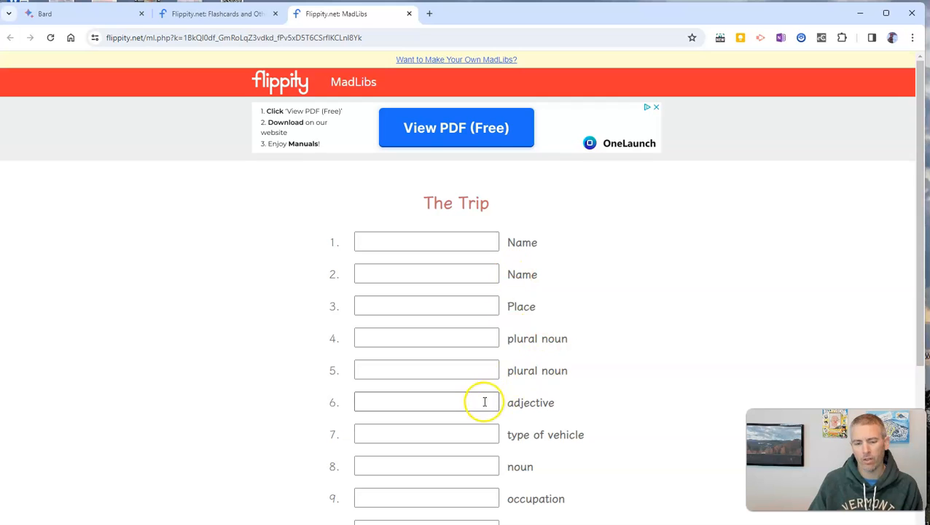
scroll(down, 3)
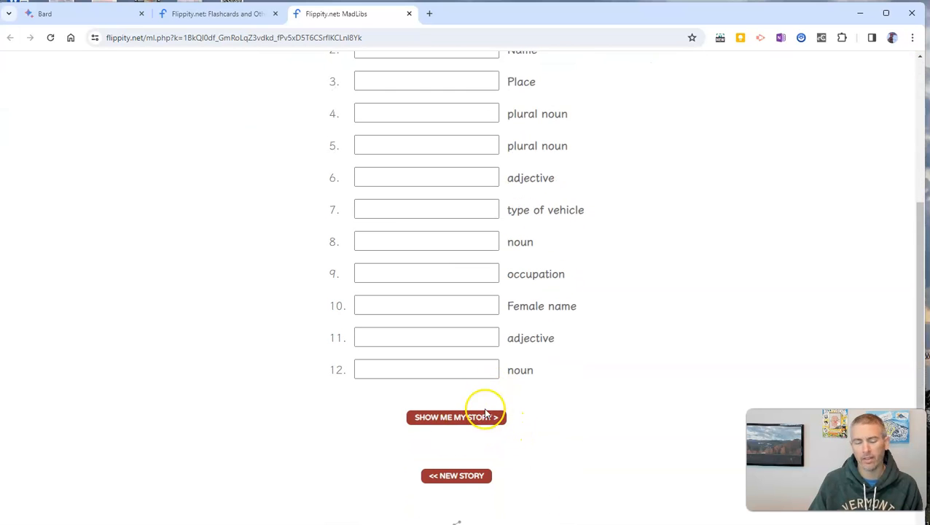
mouse_move(408, 18)
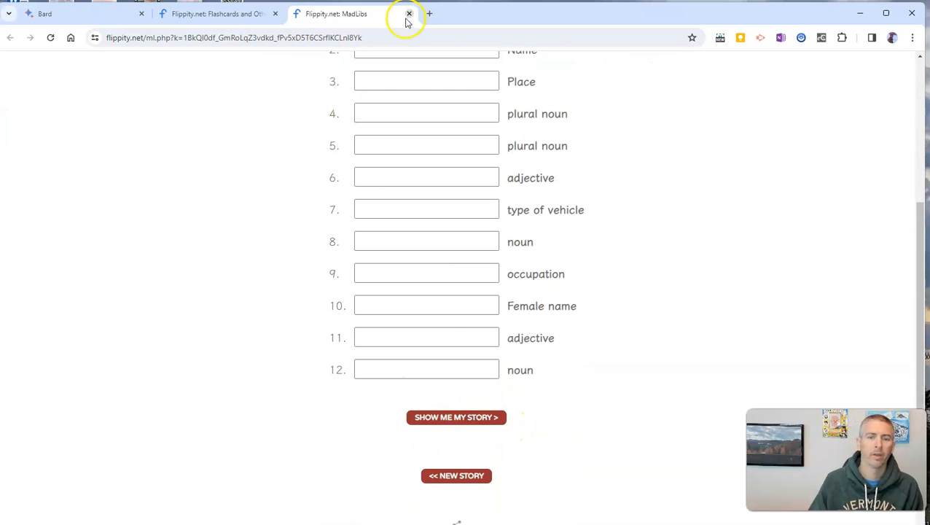
click(409, 13)
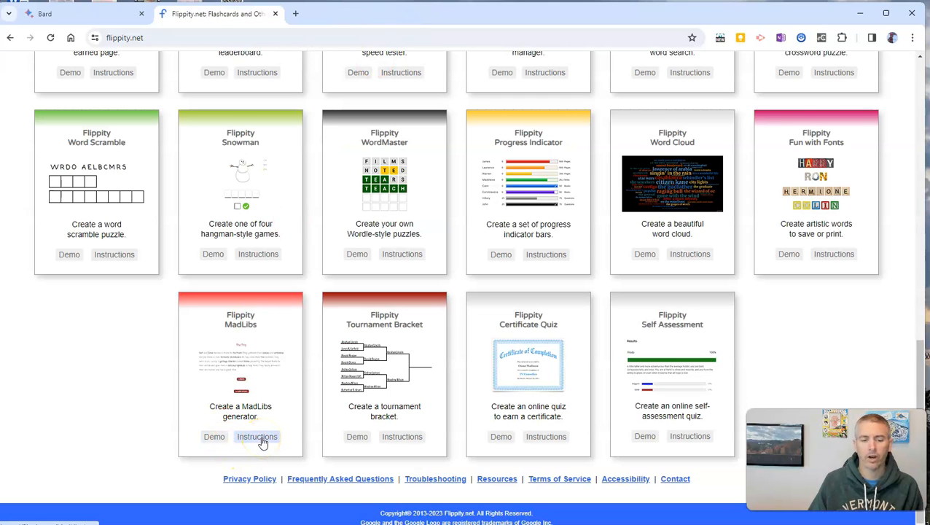
Step: Copy Flippity's MadLibs template from its instructions page, then return to the Bard story
click(257, 437)
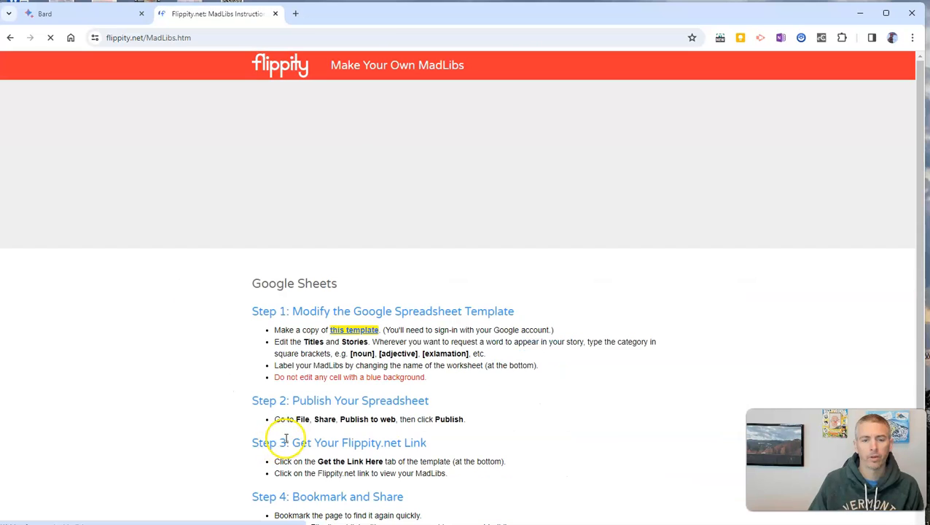
click(354, 329)
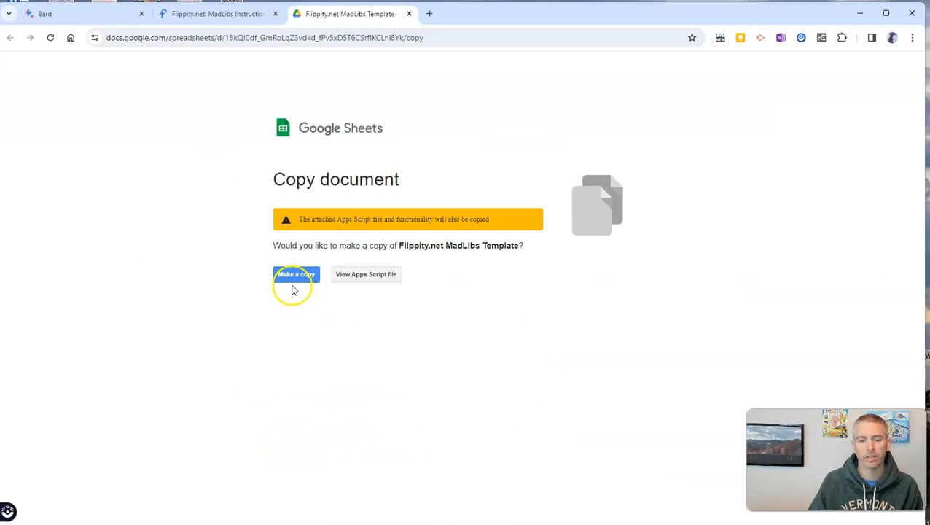
click(296, 274)
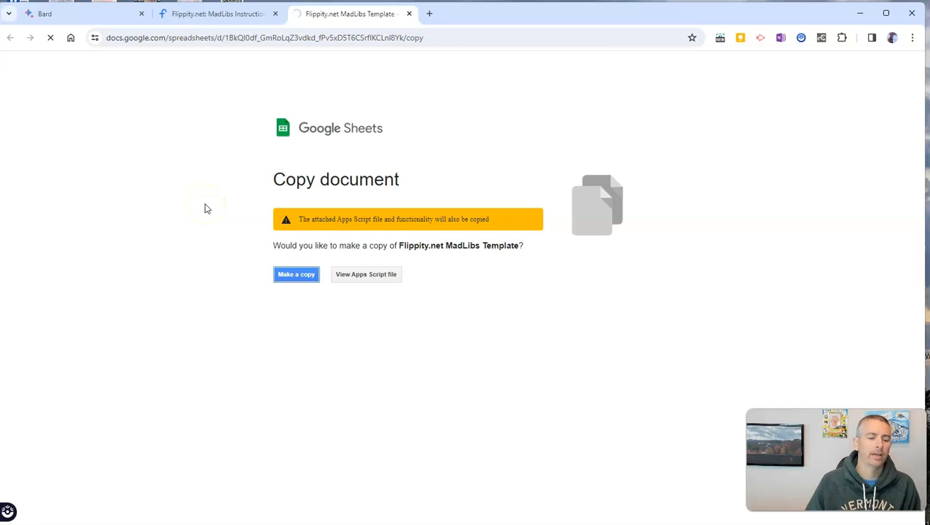
click(296, 274)
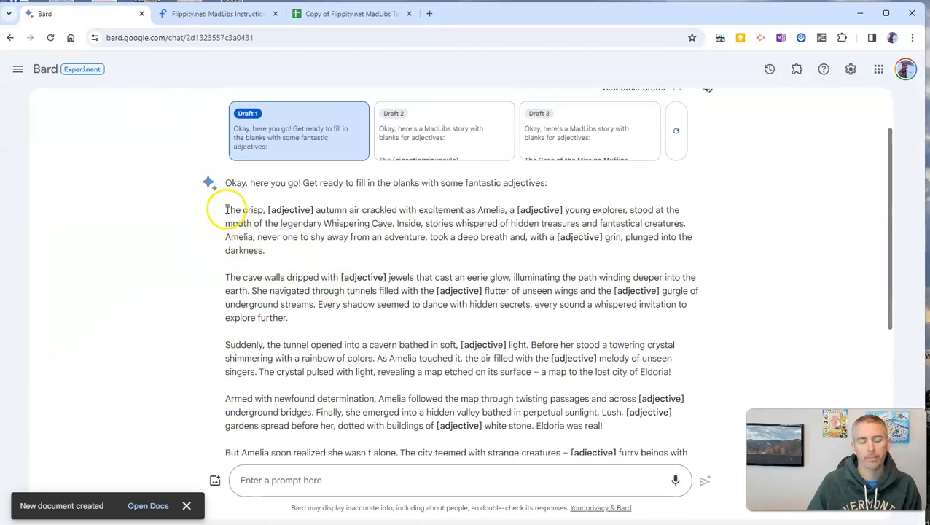
Step: Copy the Bard adjective story and paste it into cell B3 of the template copy
drag(225, 210, 646, 389)
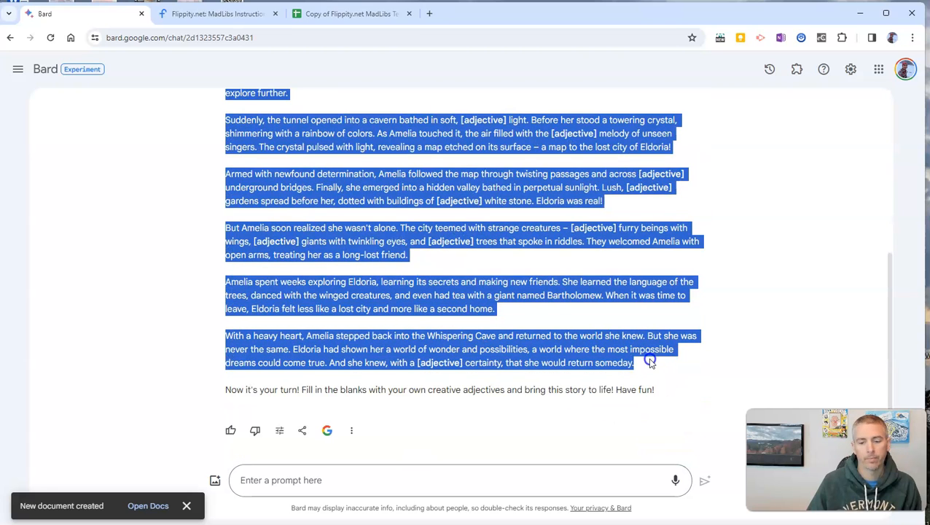
mouse_move(641, 357)
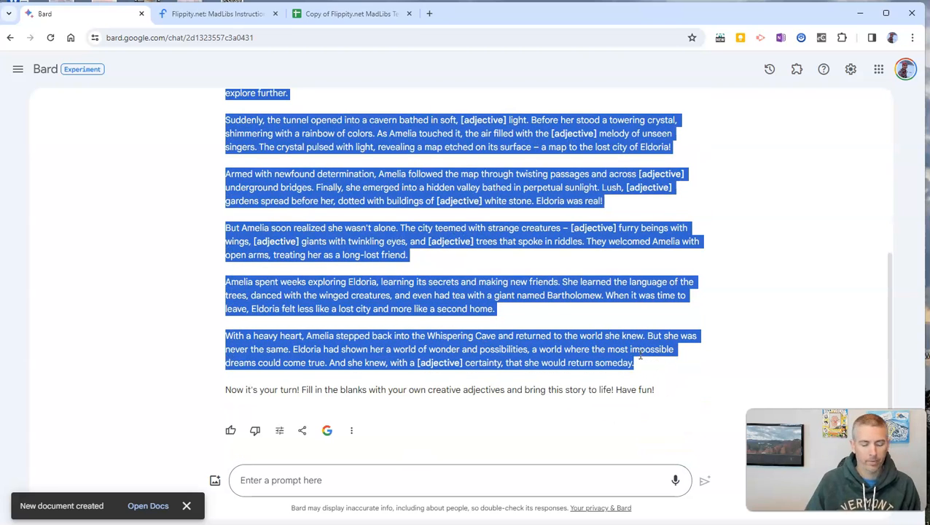
click(350, 13)
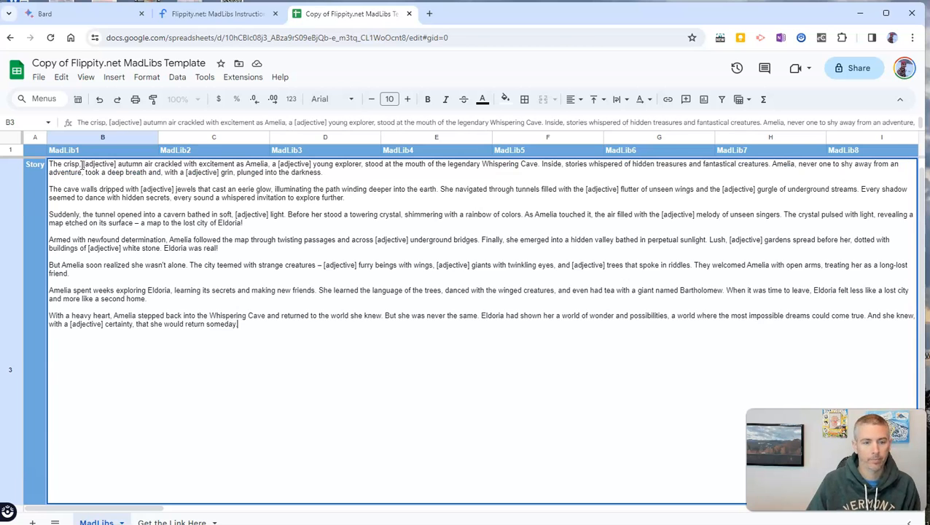
mouse_move(370, 399)
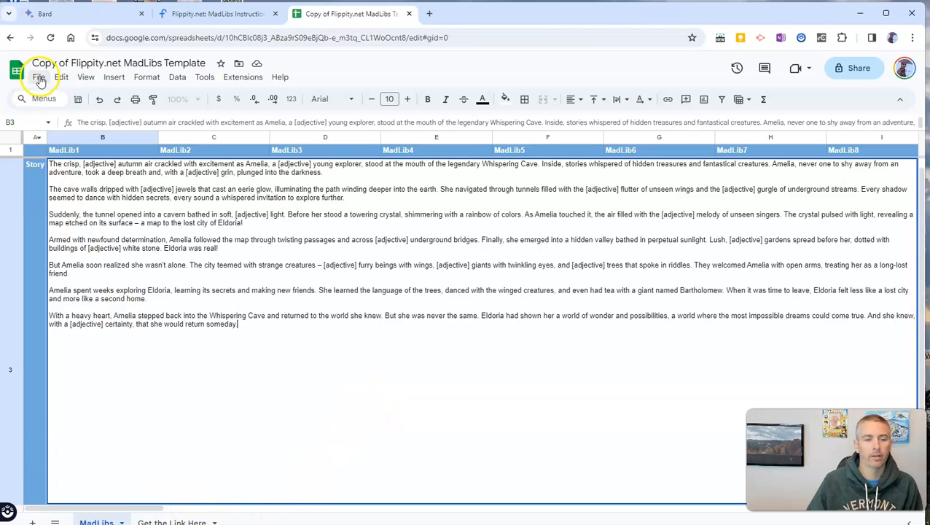
Step: Publish the entire MadLibs spreadsheet to the web and show the Get the Link Here sheet
click(39, 76)
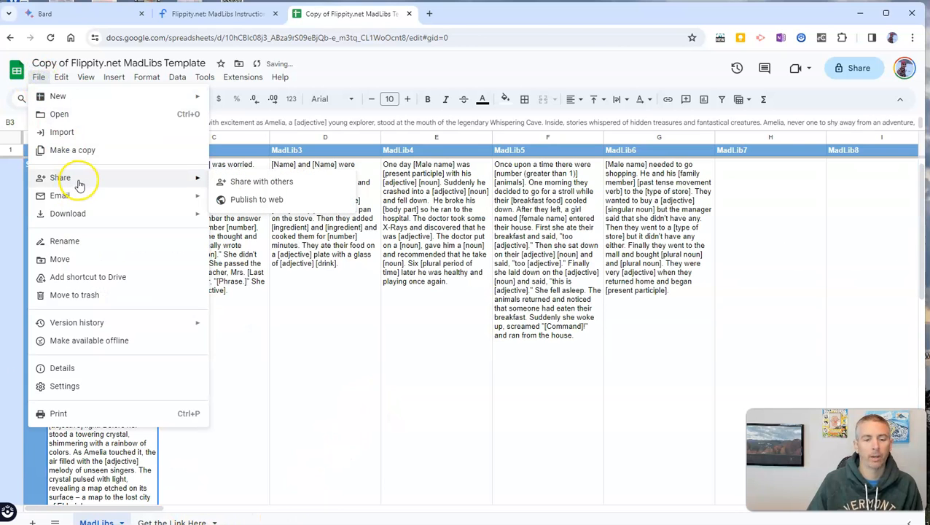
click(270, 200)
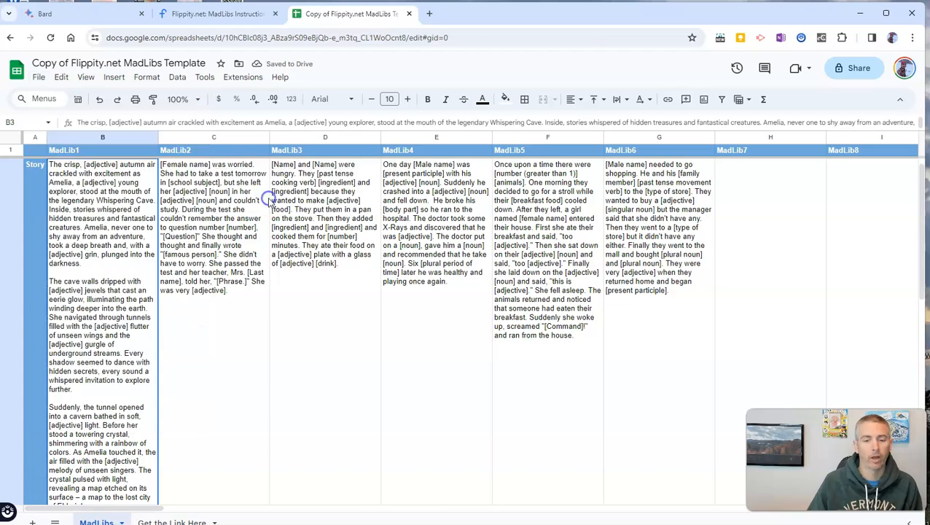
click(348, 340)
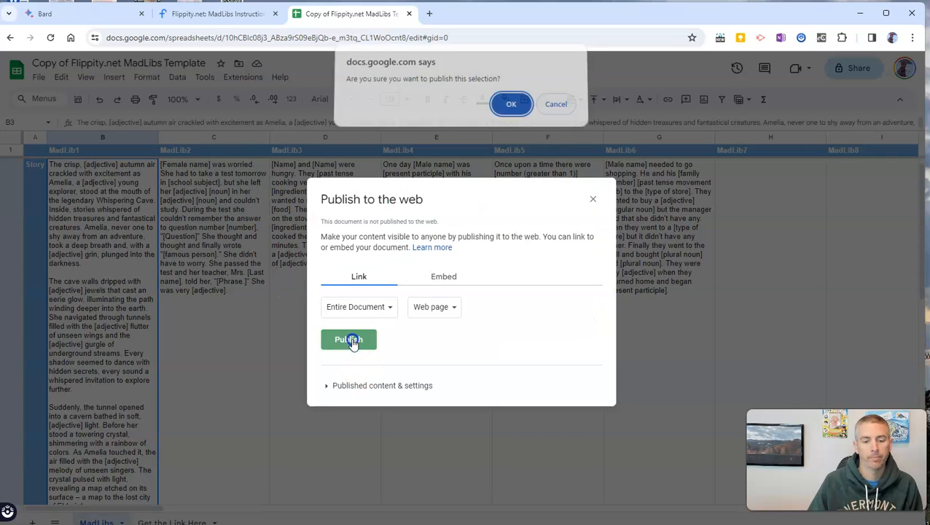
click(511, 104)
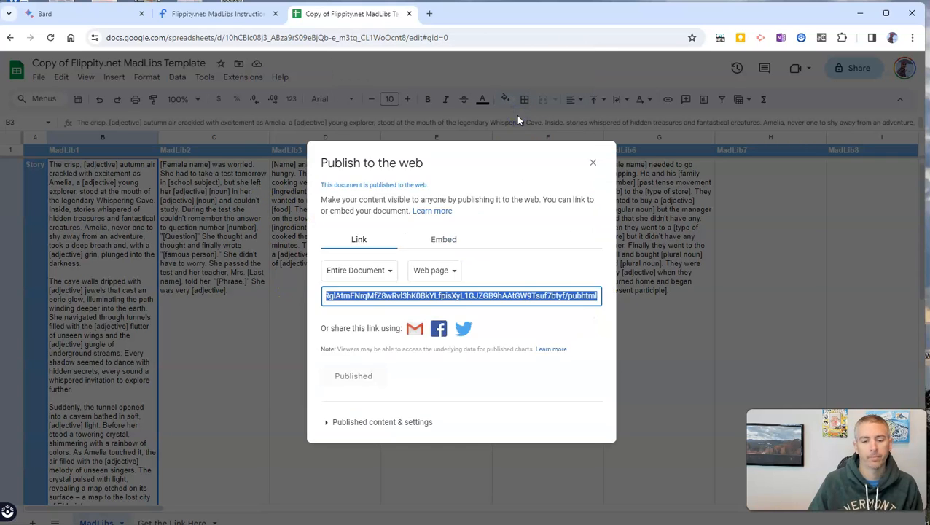
click(592, 162)
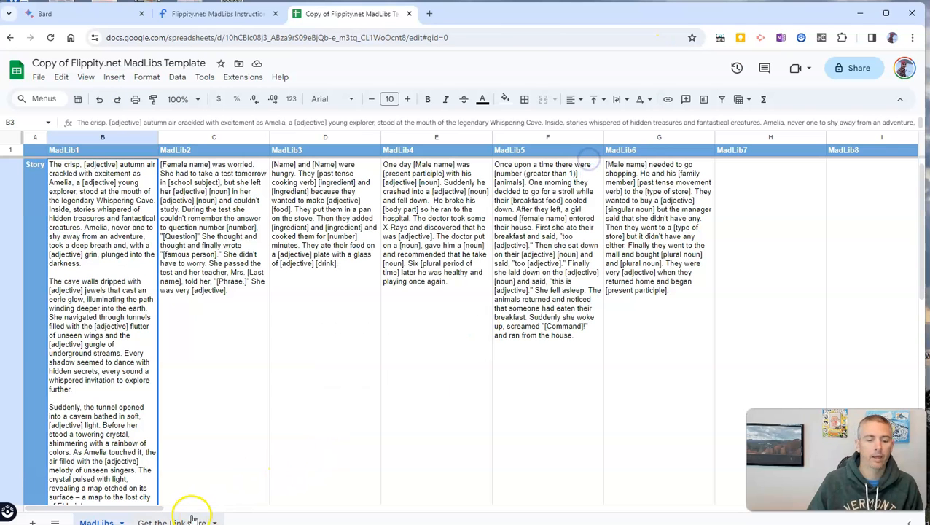
click(172, 521)
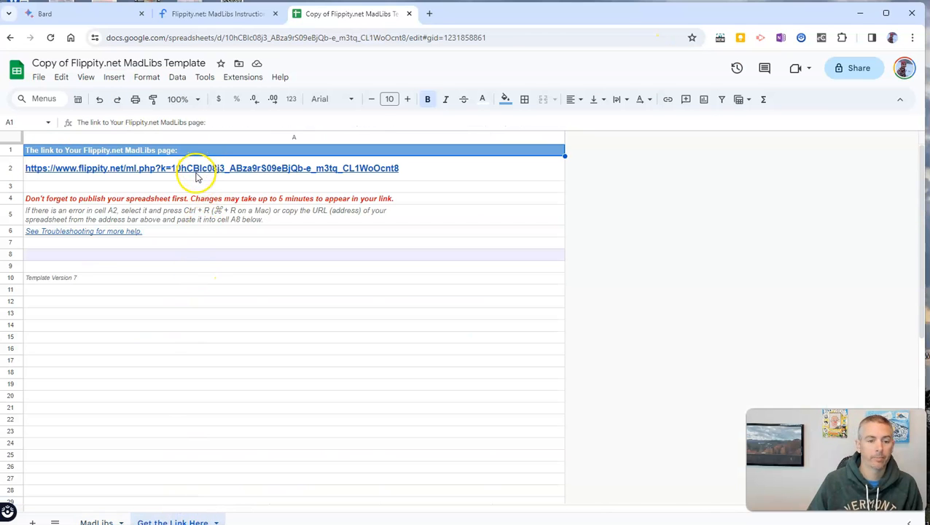
Step: Open the published Flippity MadLibs link and confirm The Trip asks only for adjectives
click(212, 168)
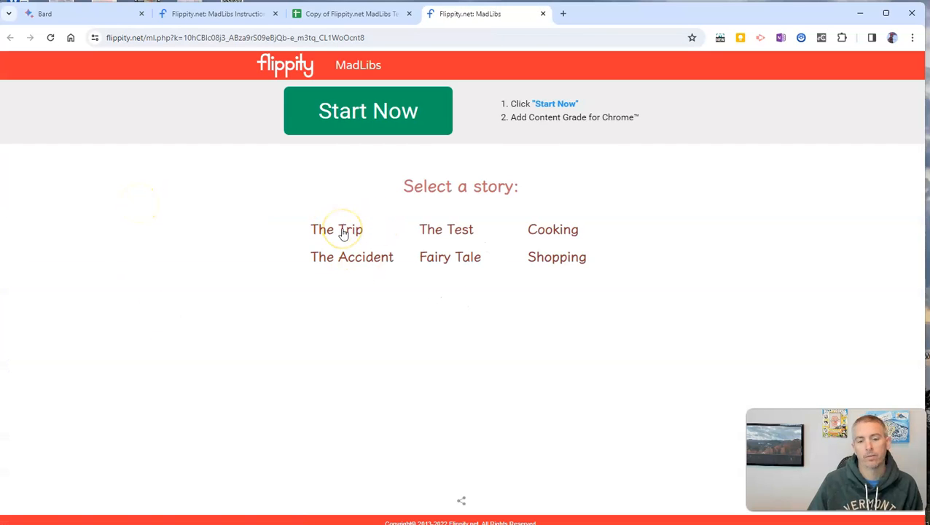
click(336, 228)
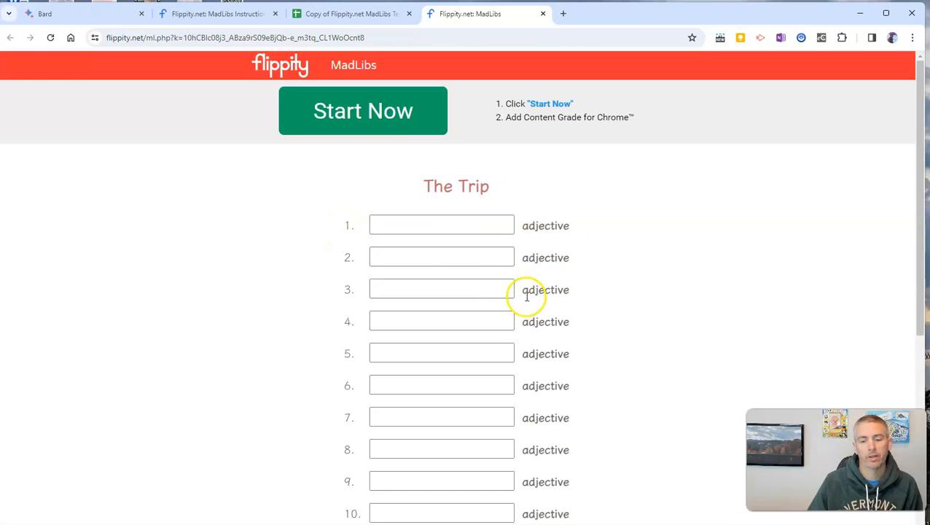
scroll(down, 3)
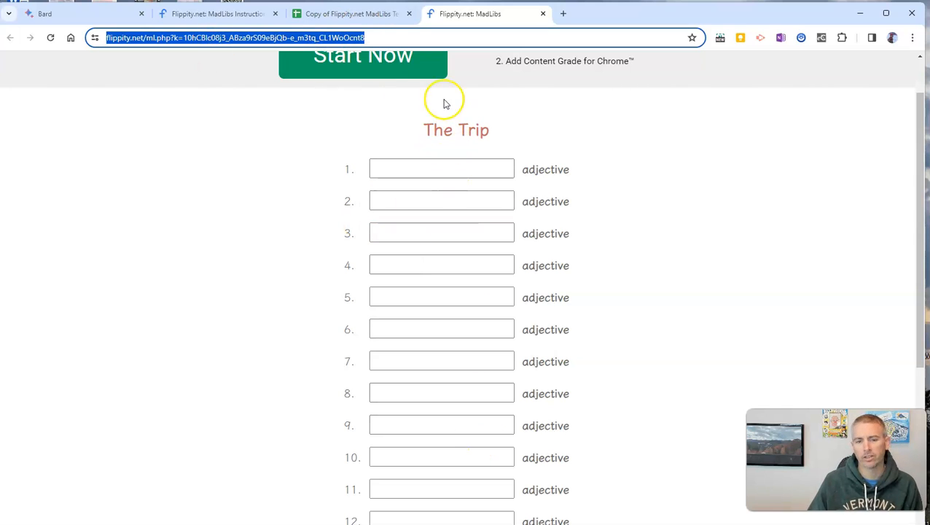
click(350, 13)
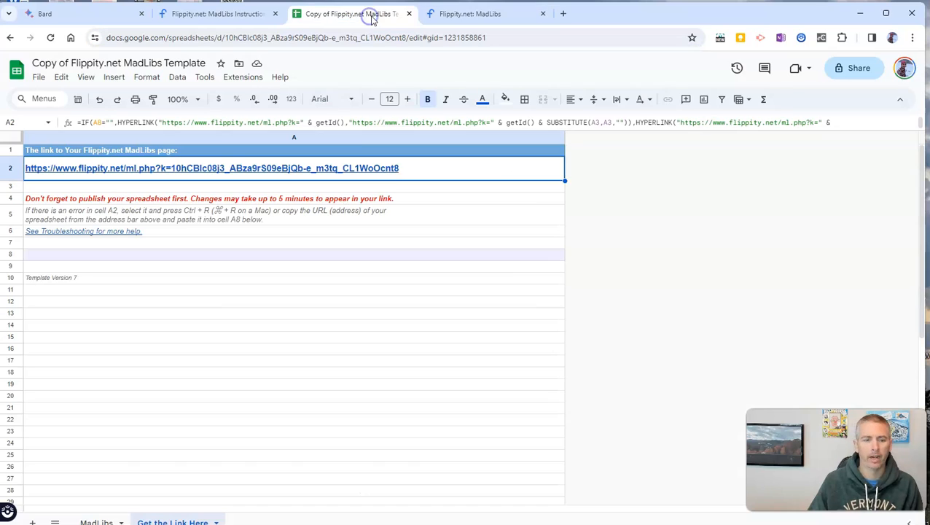
Step: Retitle the first MadLib in B2 to 'The Autumn Story' and check the publish settings
click(96, 521)
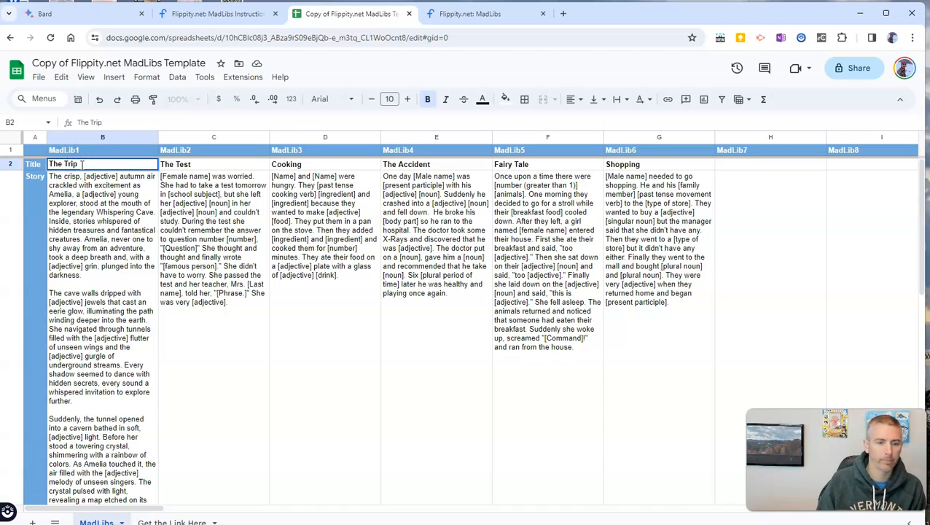
text(Autumn Story)
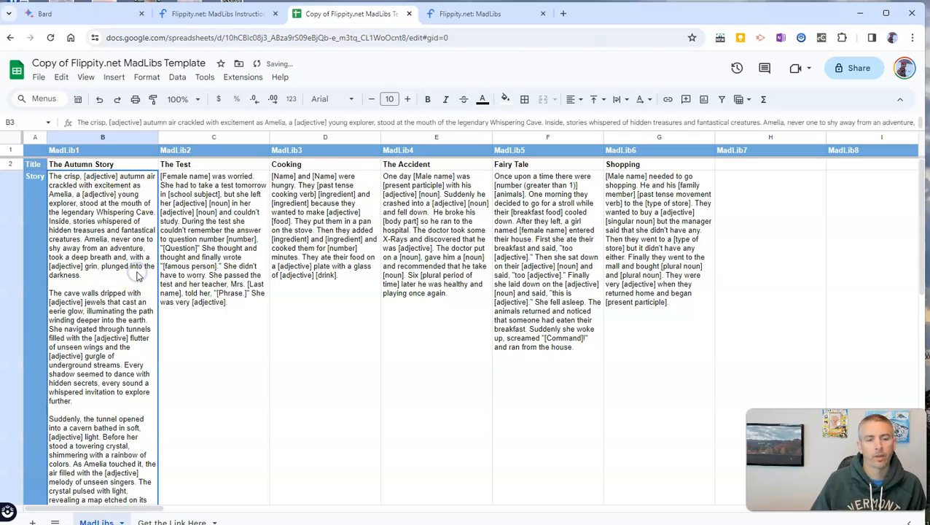
click(39, 78)
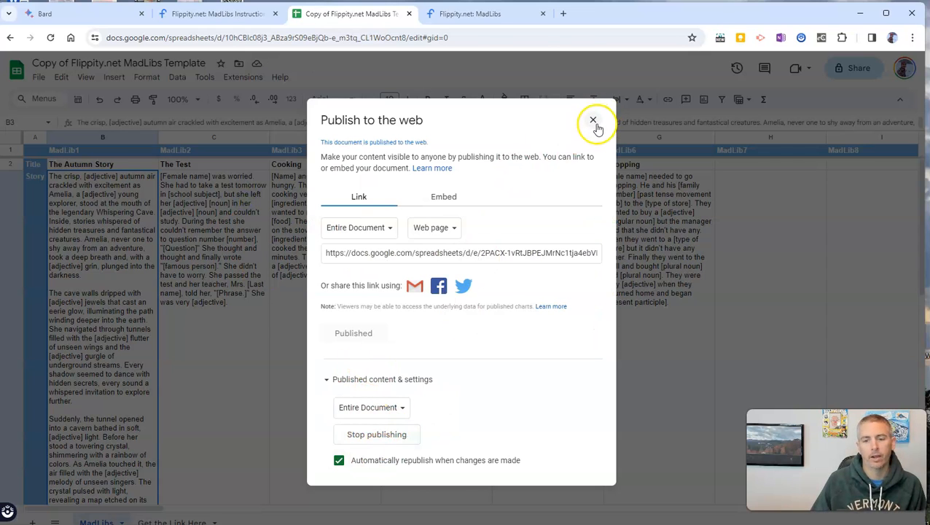
click(593, 119)
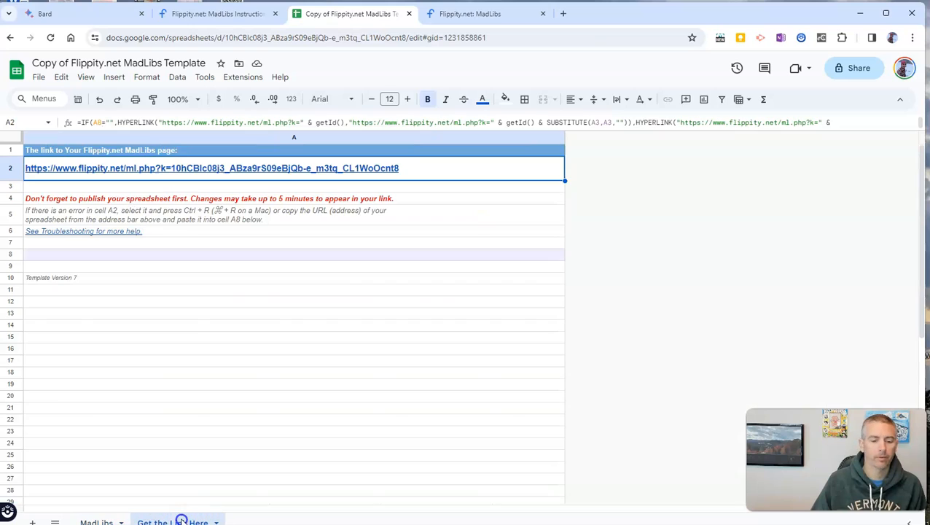